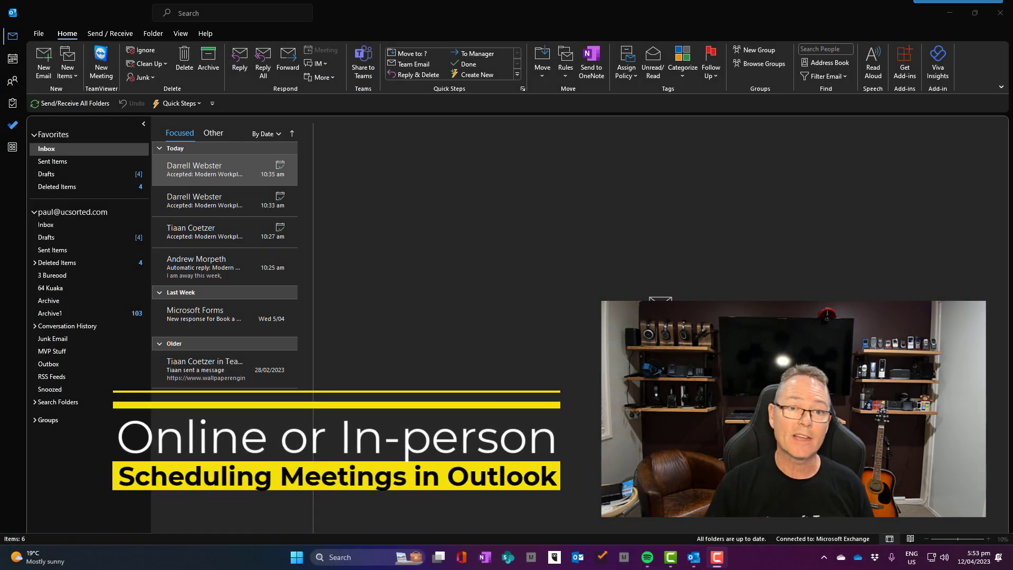
- Start a new meeting invitation from New Items, arriving with Teams details prefilled
left_click(67, 64)
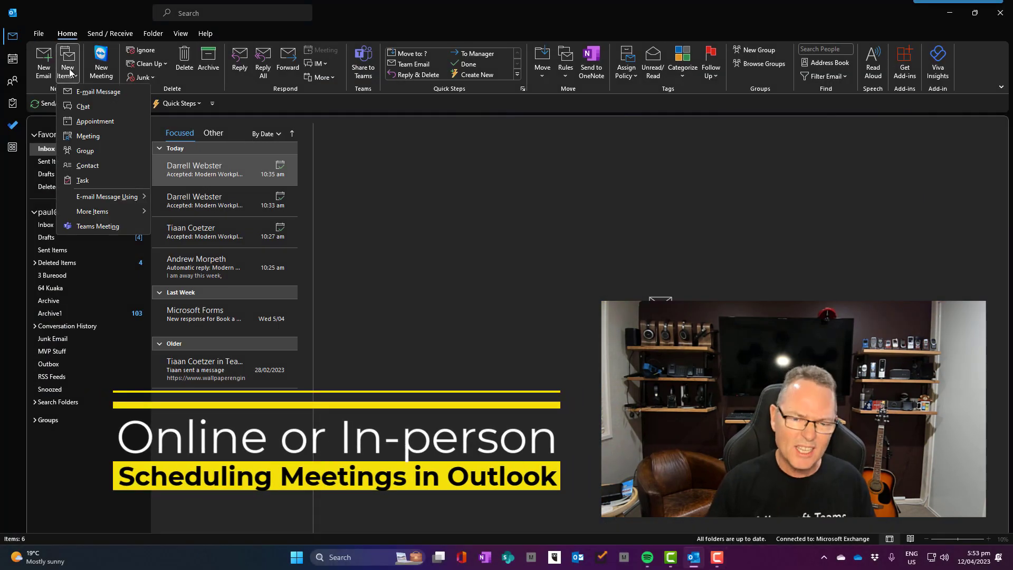
mouse_move(88, 136)
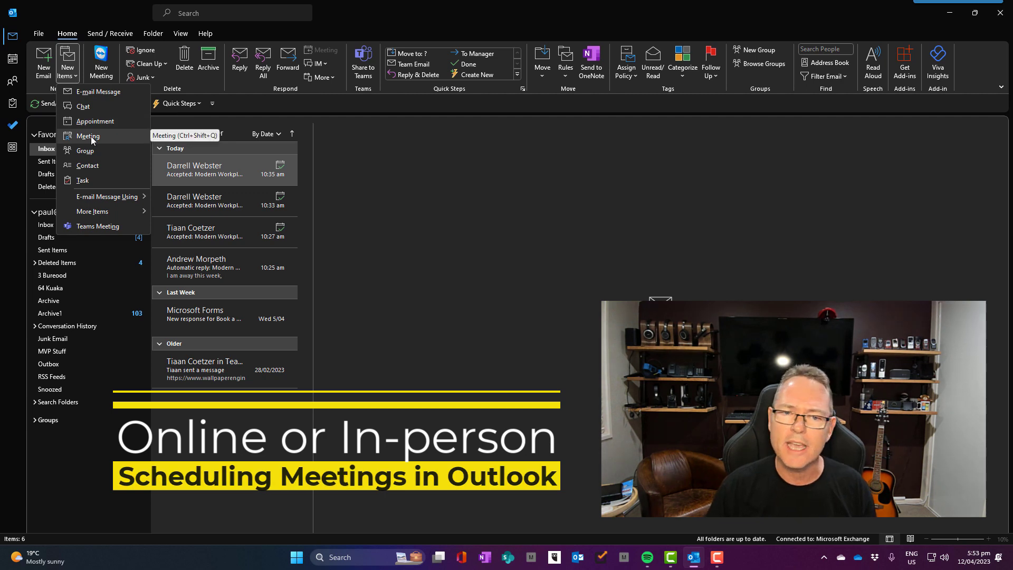
left_click(88, 136)
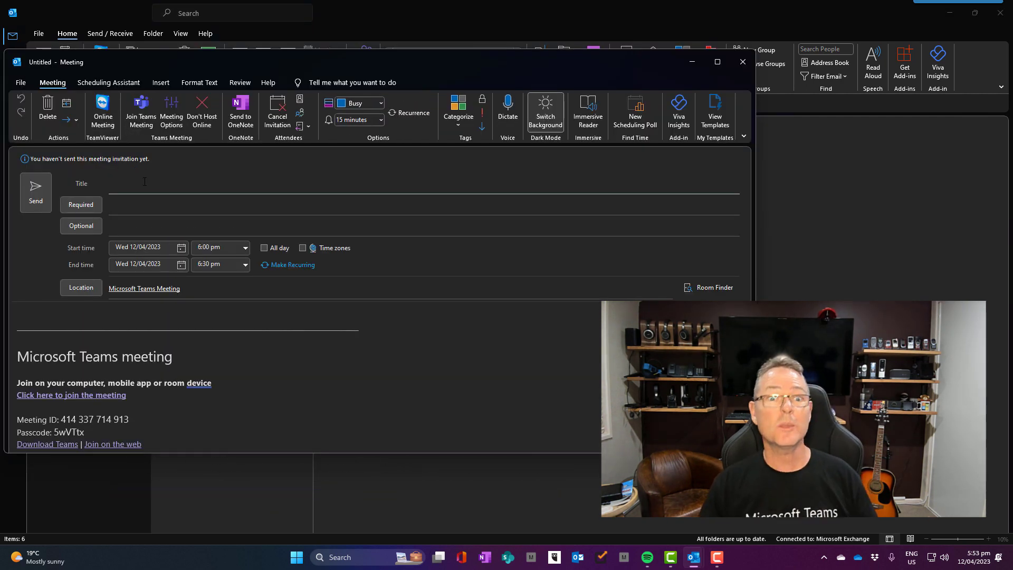
- Replace the 'In Person' title with 'Cafe 27' and begin typing Auckland as the location
type("In Pers")
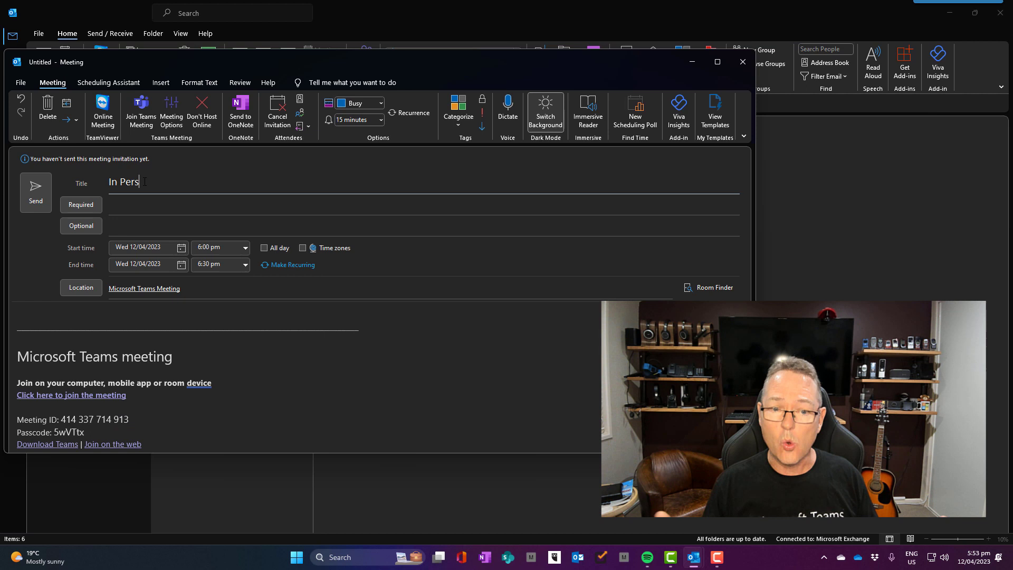
type("on")
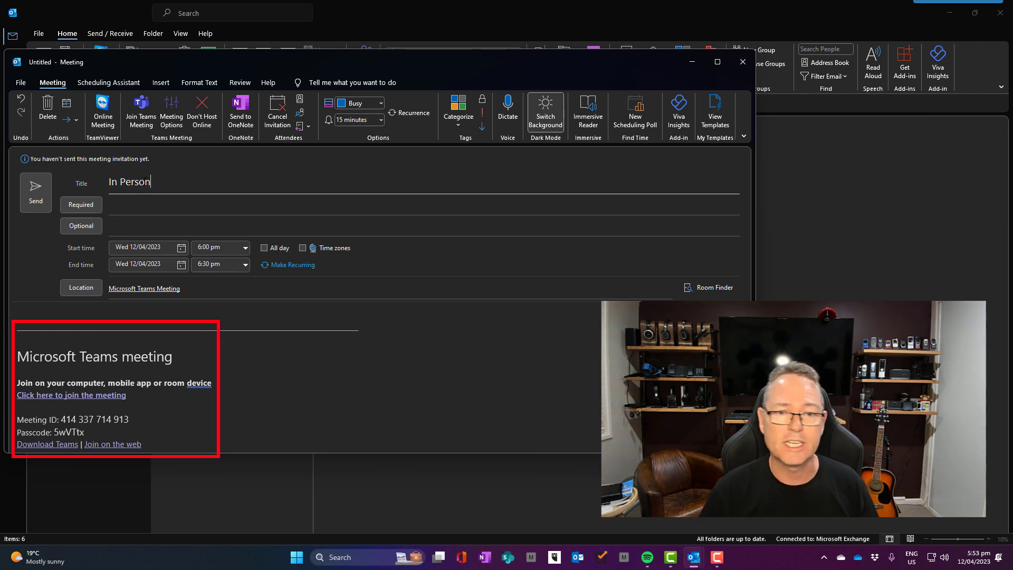
key("Backspace")
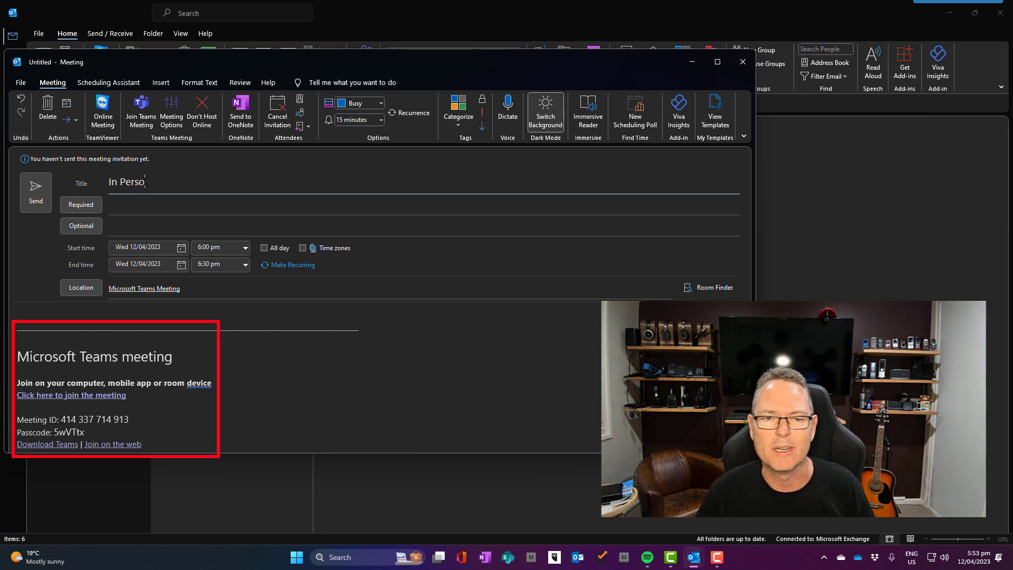
type("C")
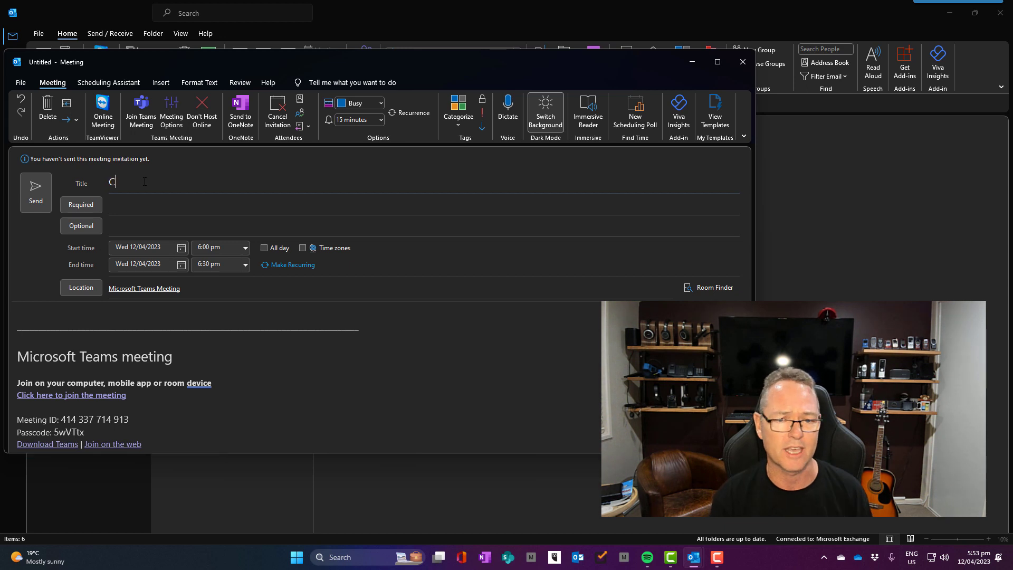
type("afe 27")
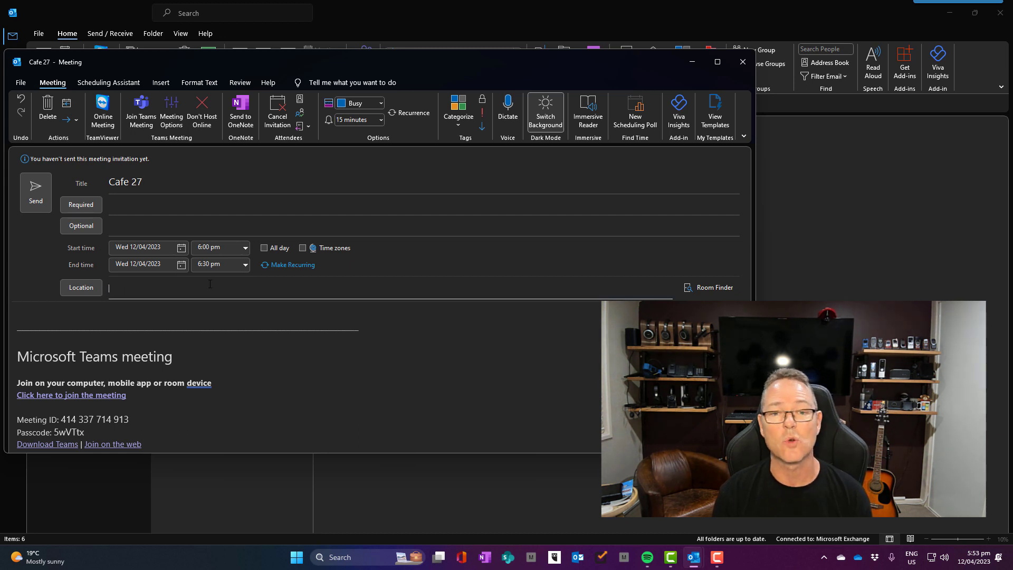
type("Aucklanm")
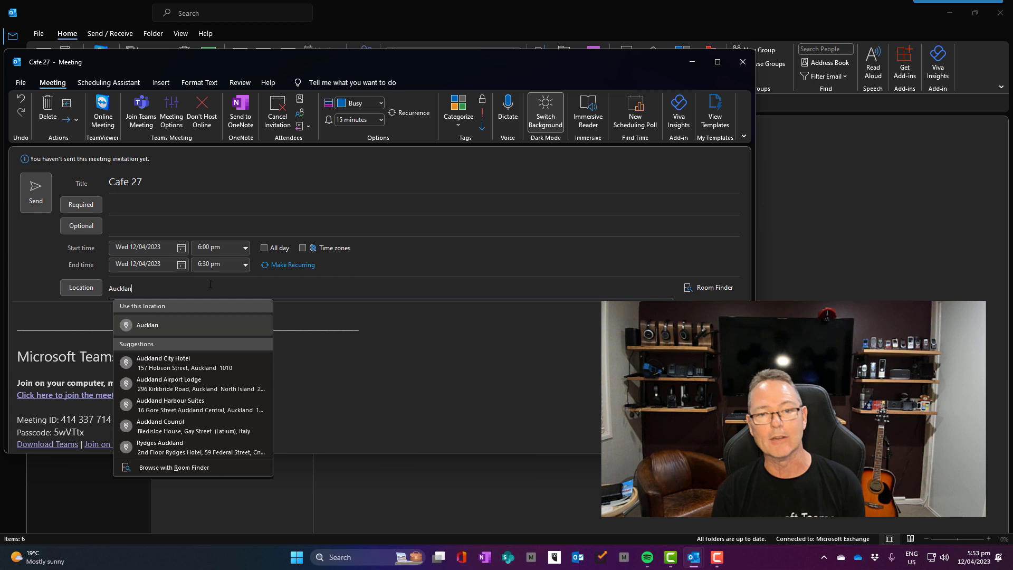
mouse_move(215, 360)
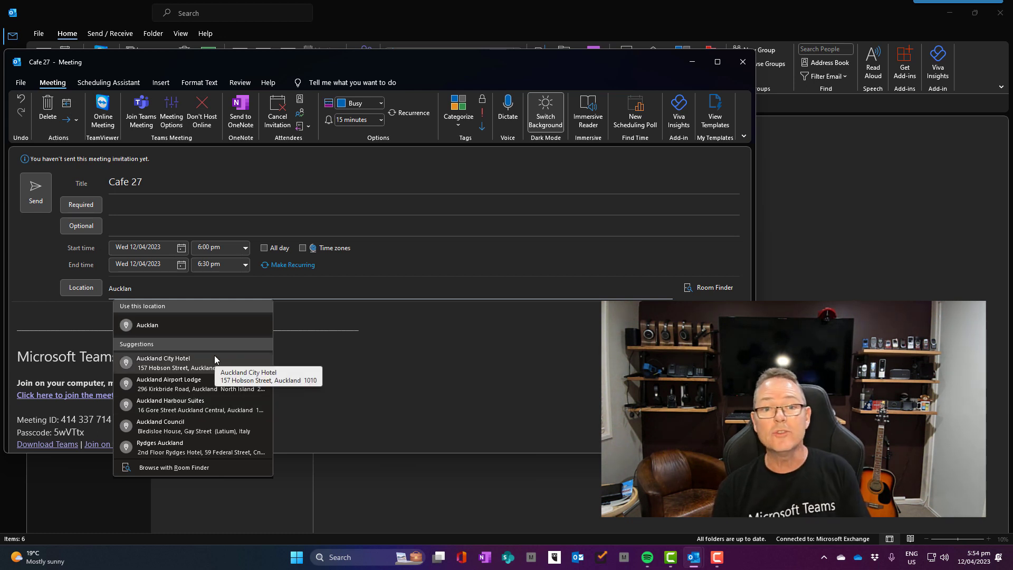
mouse_move(202, 405)
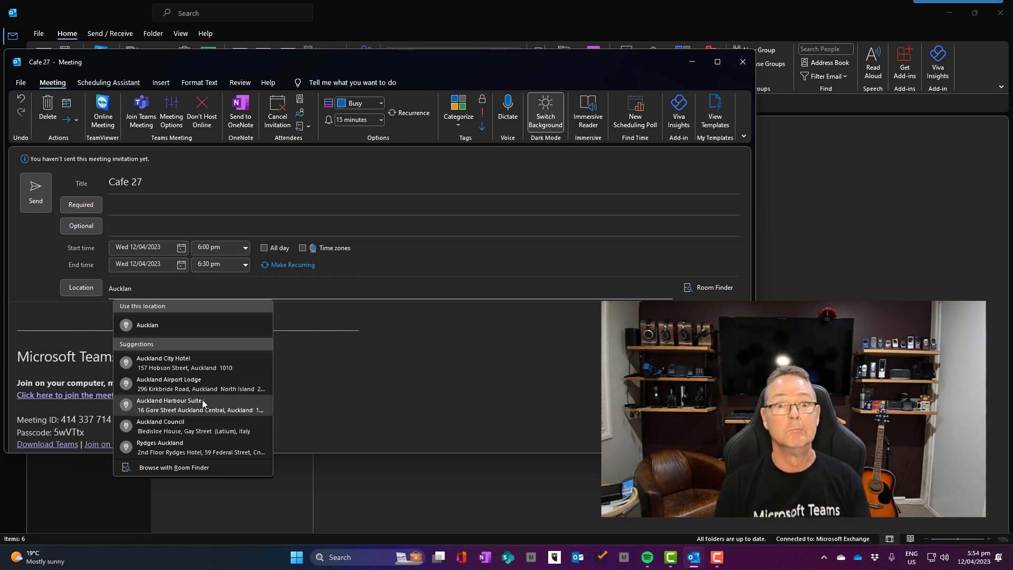
- Choose Auckland Harbour Suites, 16 Gore Street, Auckland Central as the location
left_click(169, 401)
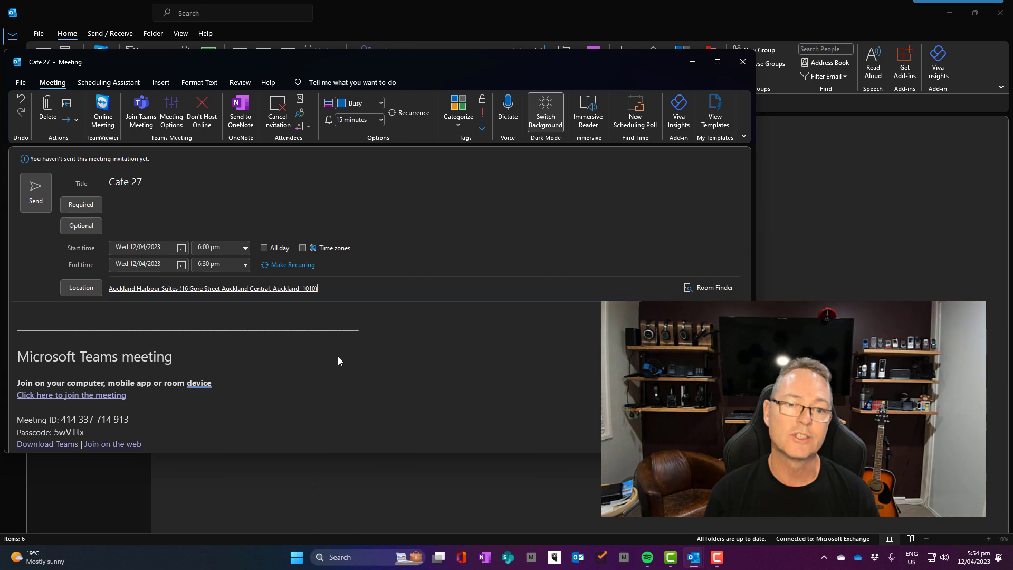
mouse_move(742, 61)
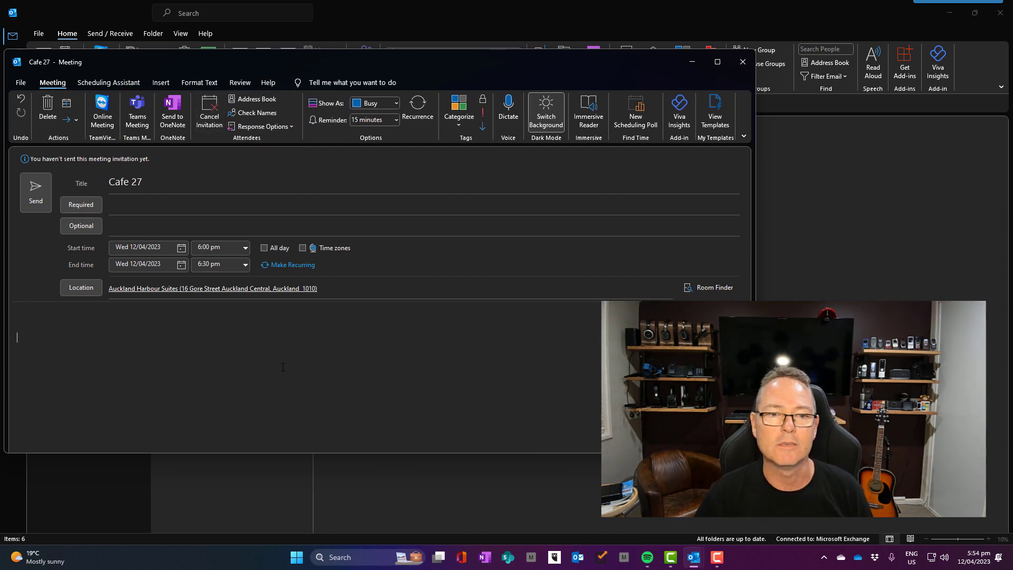
- Replace the Teams block with 'Ta da!!!', then close and discard the Cafe 27 meeting unsaved
type("Ta d")
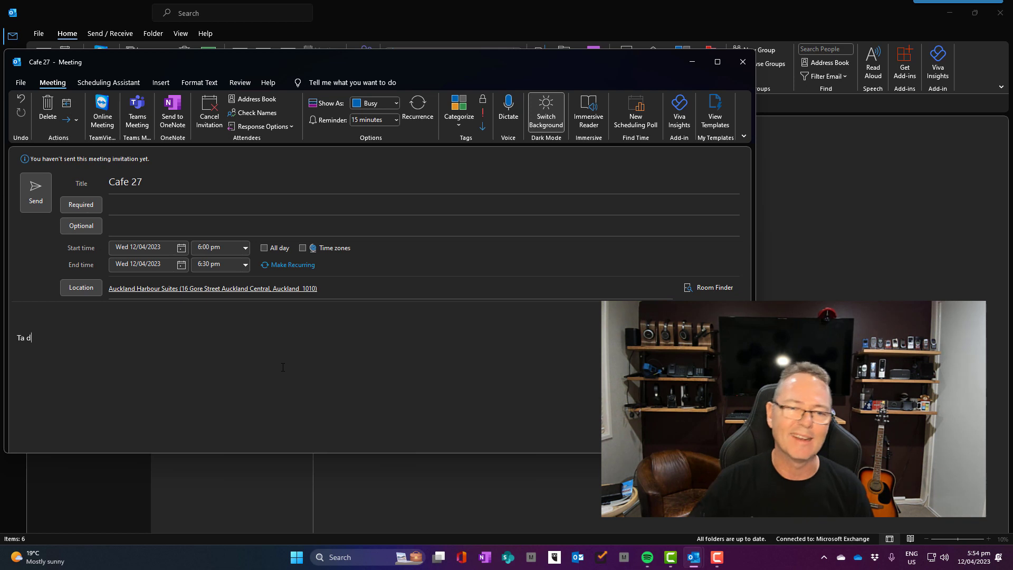
type("a!!!")
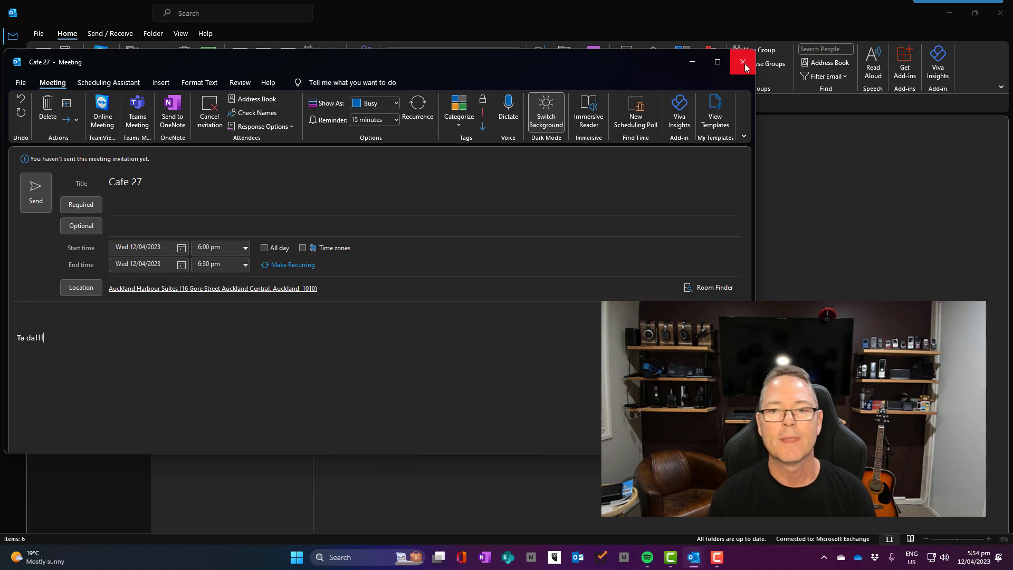
left_click(741, 62)
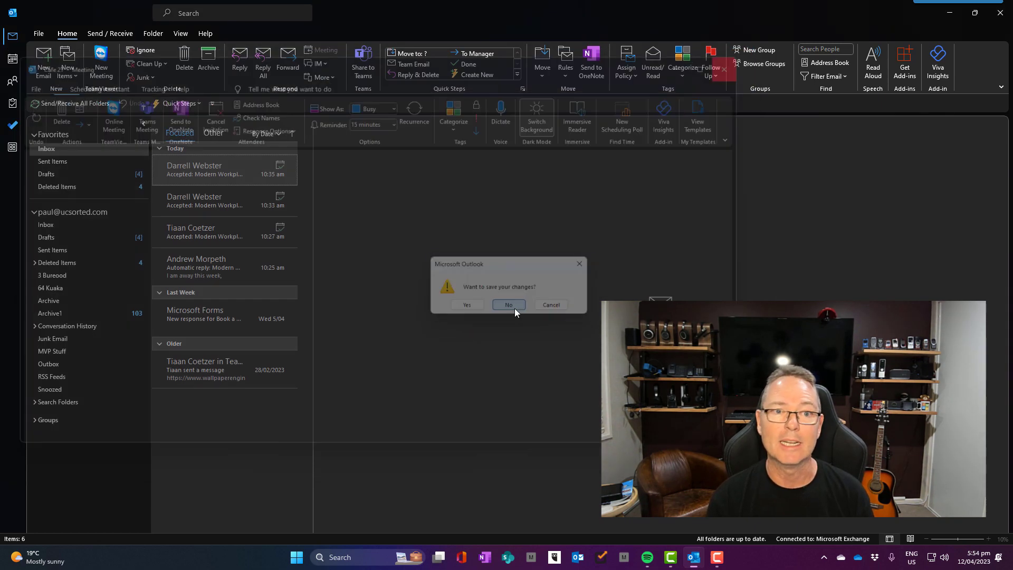
left_click(509, 303)
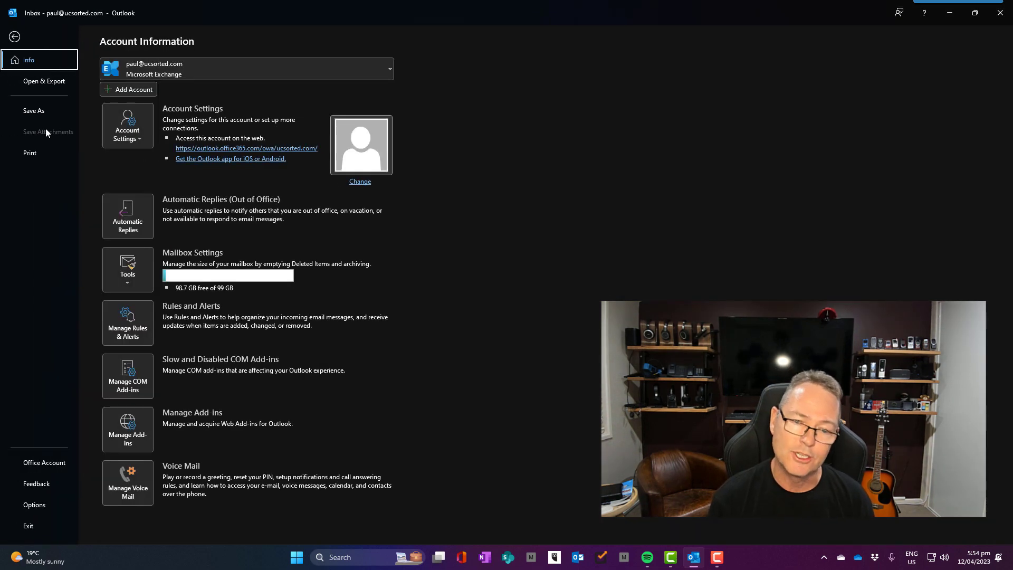
- In Calendar options, uncheck 'Add online meeting to all meetings' and confirm with OK
left_click(34, 504)
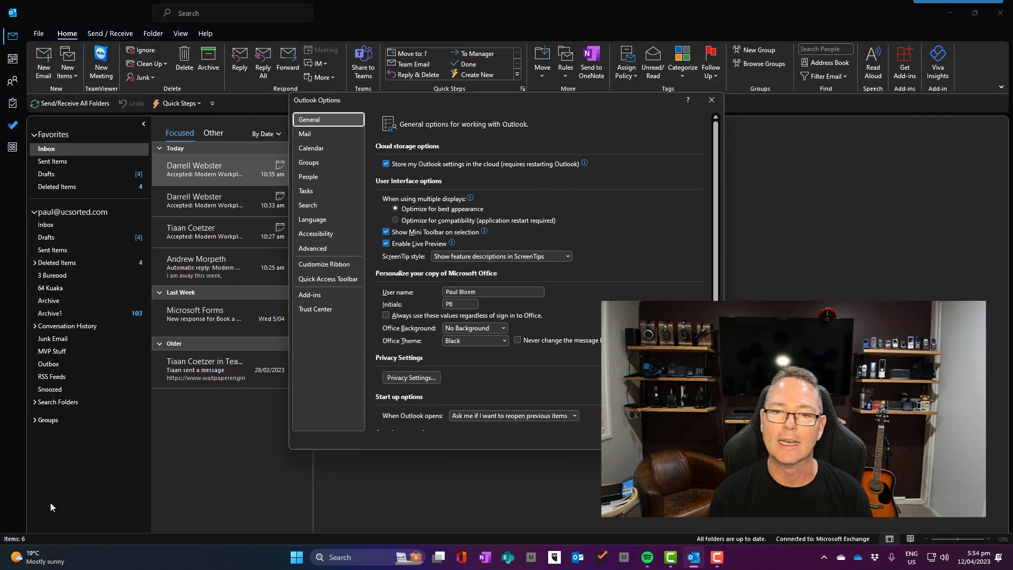
left_click(310, 148)
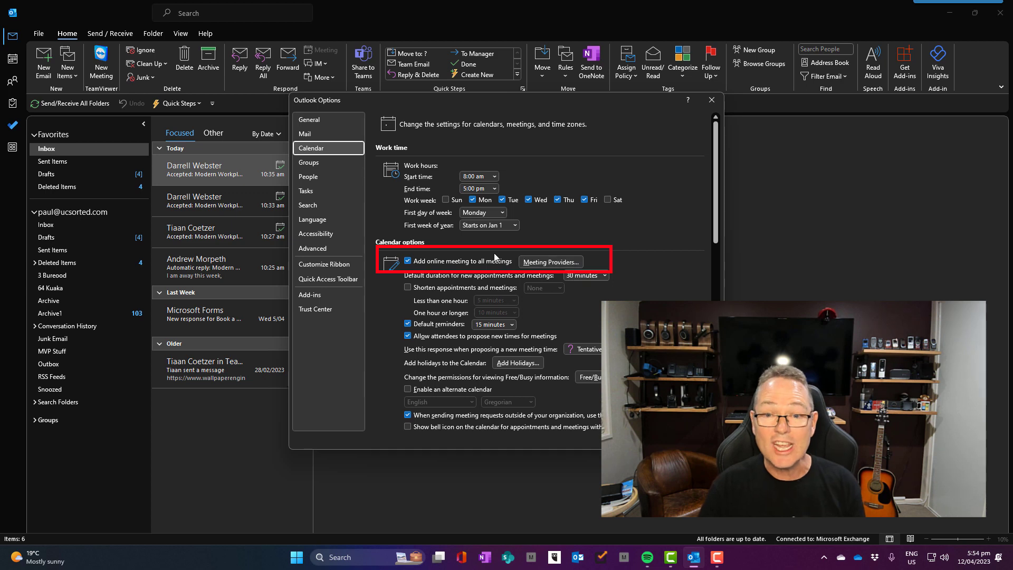
left_click(407, 260)
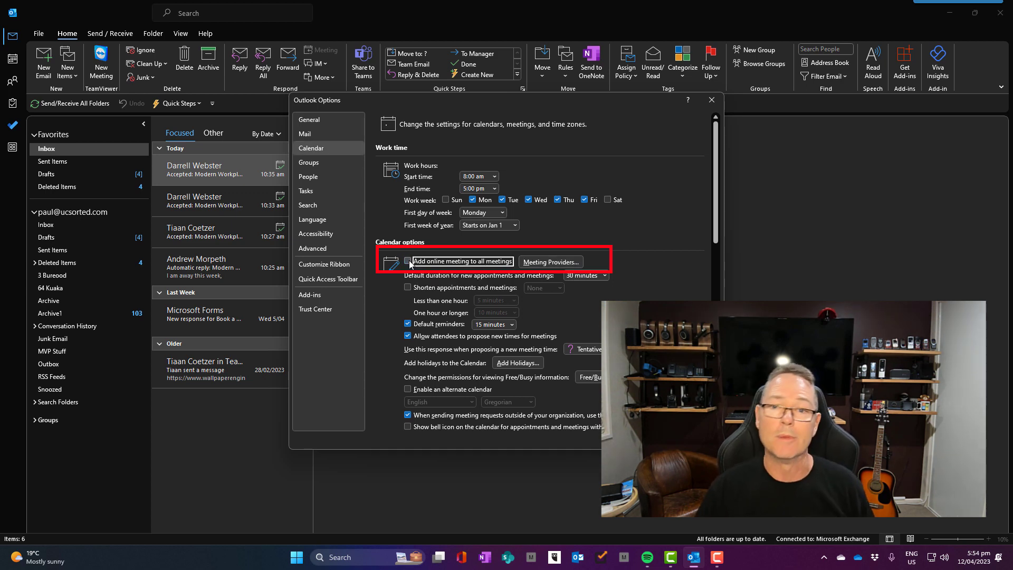
left_click(711, 100)
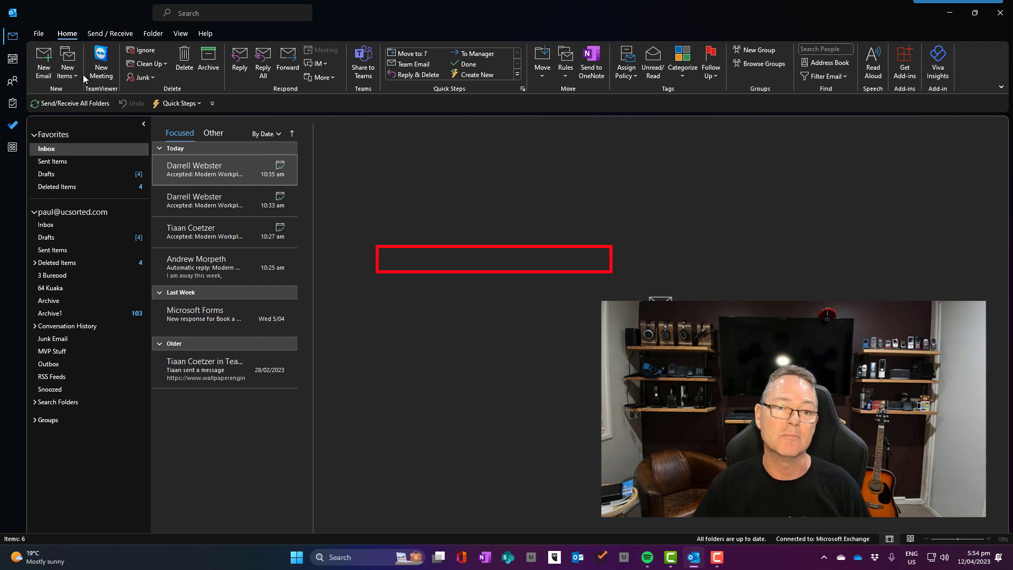
- Start a new meeting, now without Teams details, and write 'Yay!' in its body
left_click(67, 62)
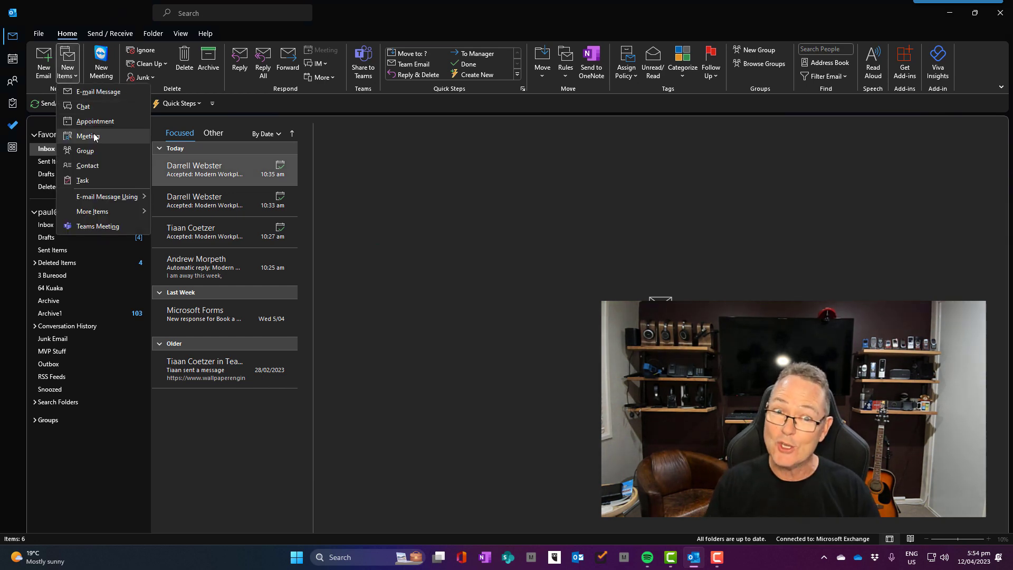
left_click(86, 137)
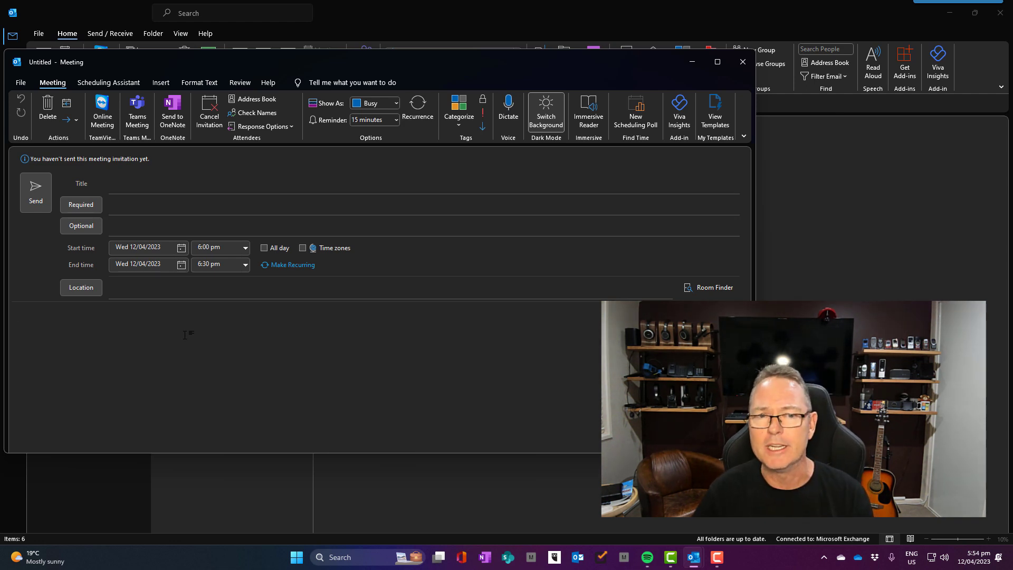
type("Ye")
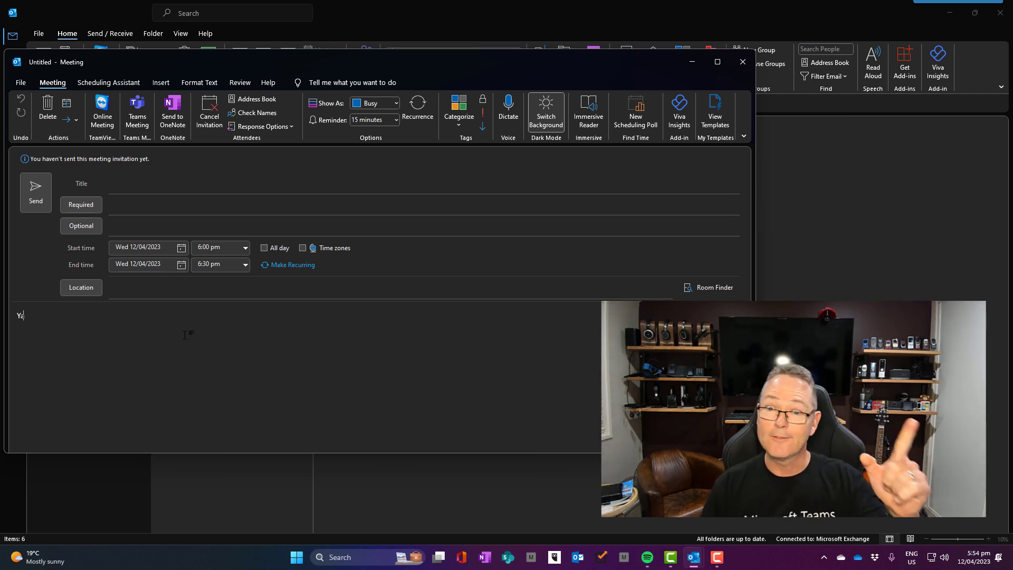
type("ay!")
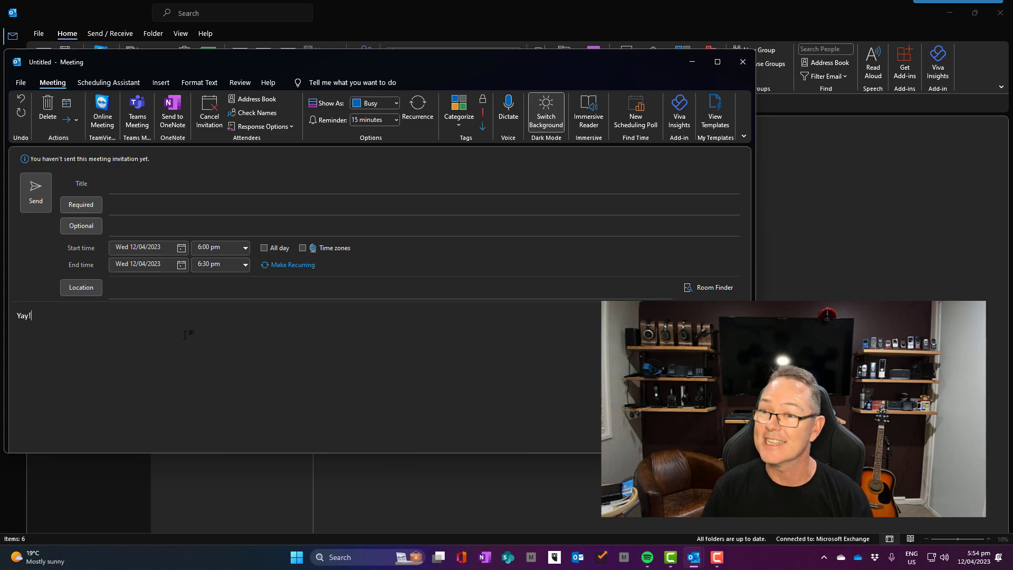